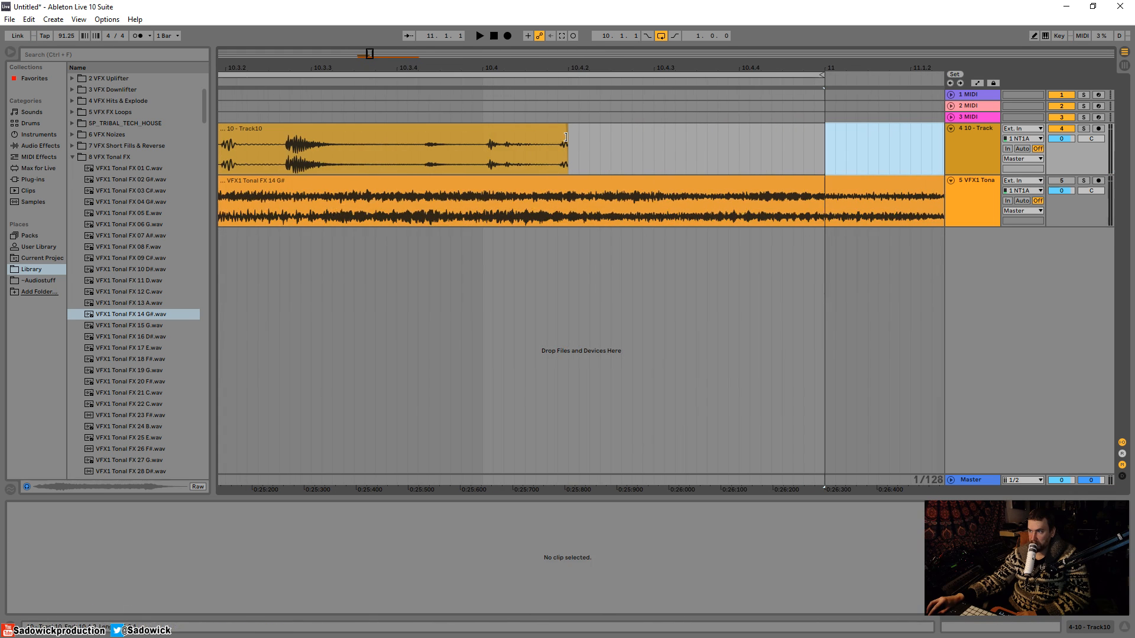
# Step: Stretch the Track10 drum loop clip to span exactly bar 10 to bar 11
pyautogui.click(391, 144)
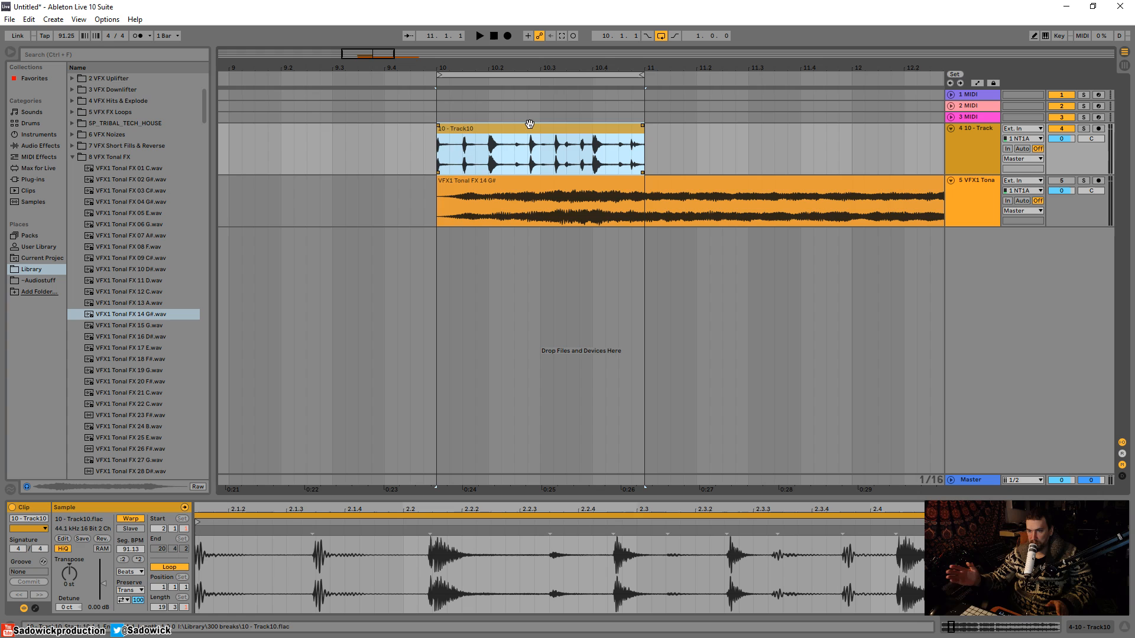
pyautogui.click(478, 35)
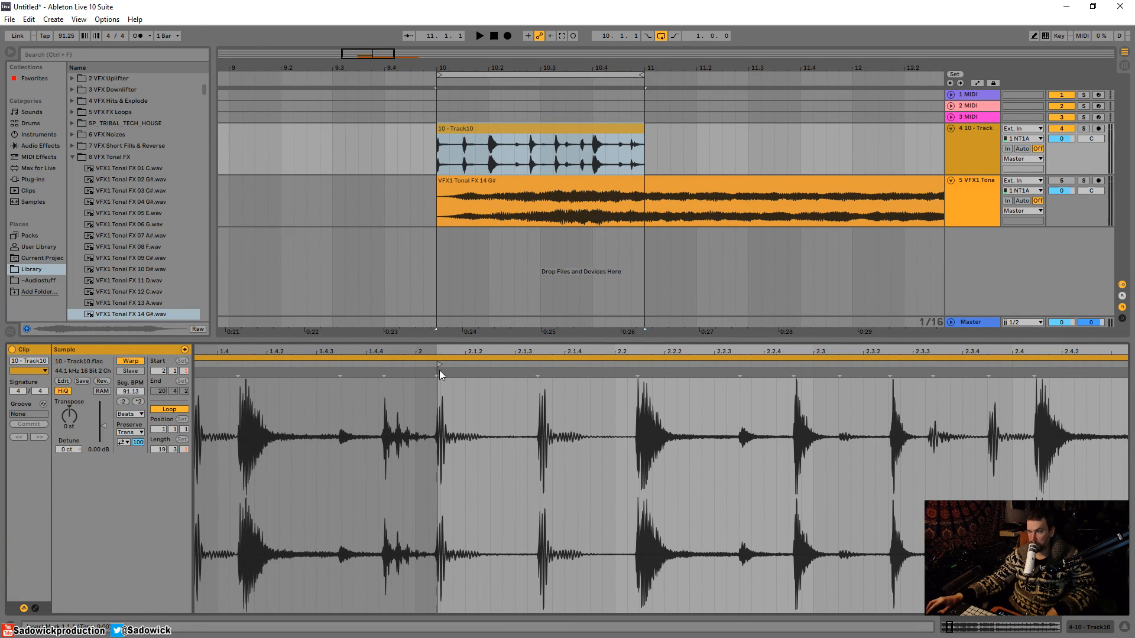
# Step: Open the warp marker menu at the drum loop's first transient in the enlarged sample editor
pyautogui.rightClick(439, 371)
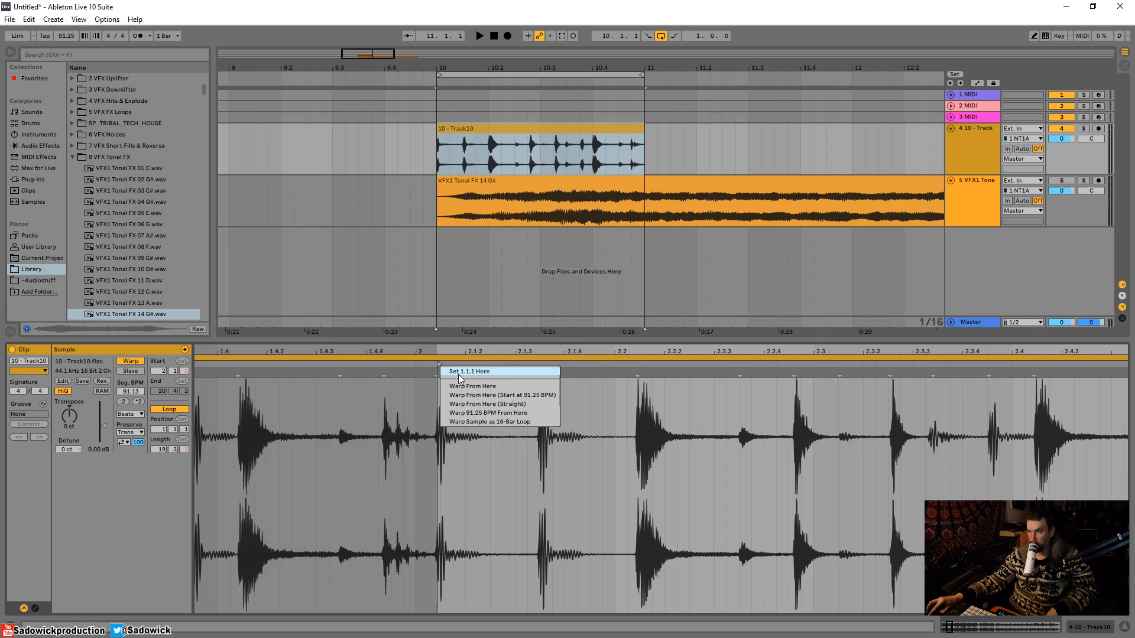
# Step: Apply "Set 1.1.1 Here" at the drum loop's first transient
pyautogui.click(470, 371)
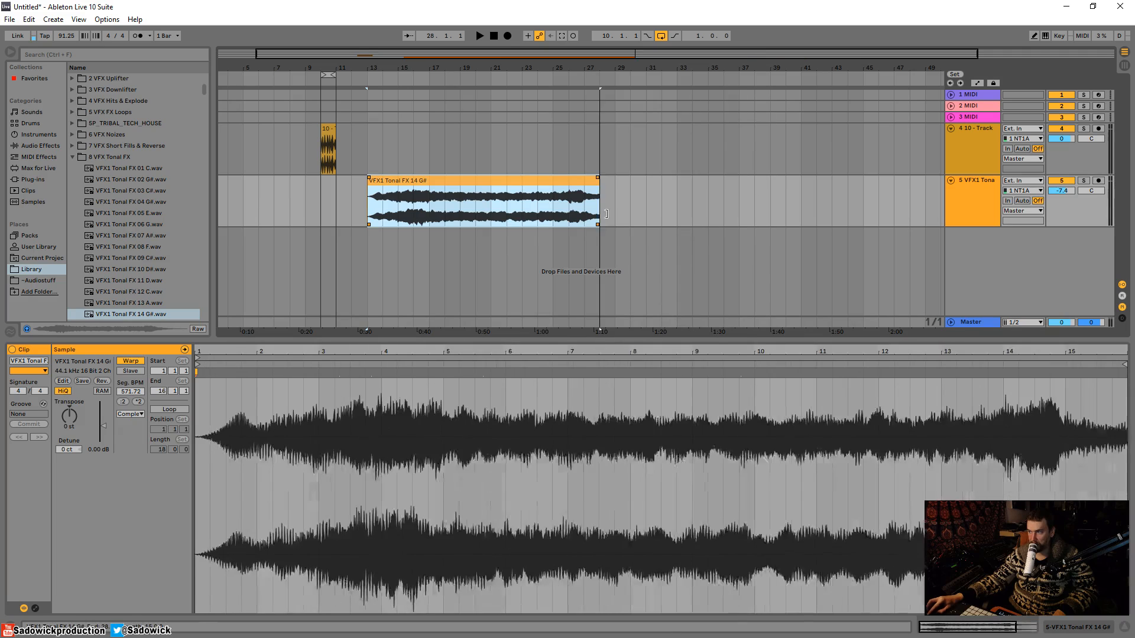
# Step: Play back the arrangement to audition the VFX1 Tonal FX 14 G# clip stretched to bar 31
pyautogui.click(478, 36)
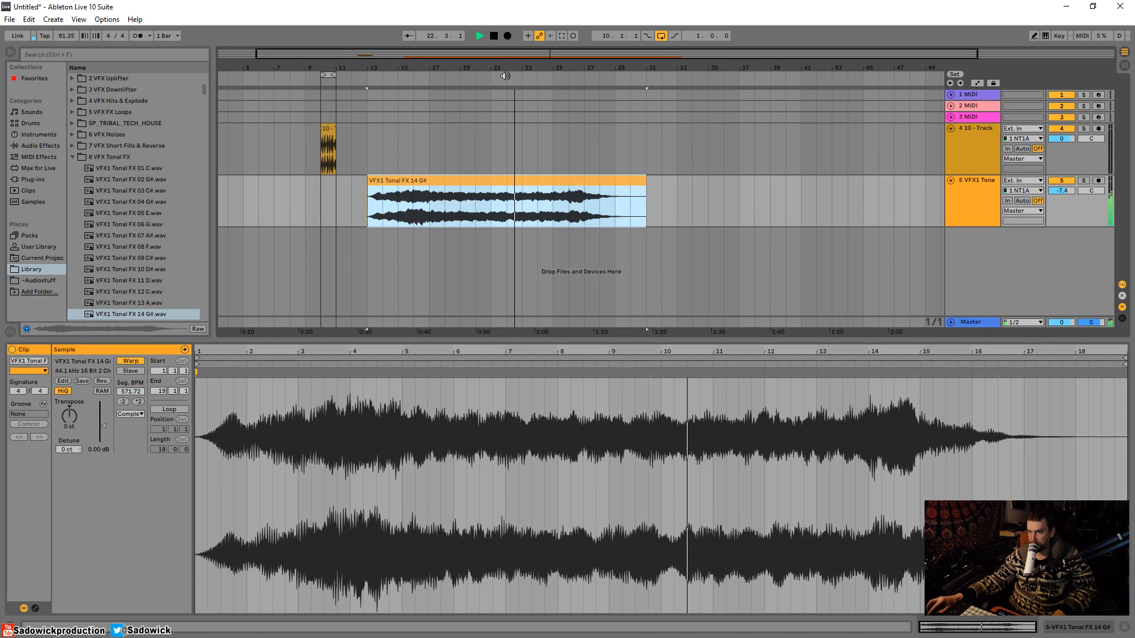